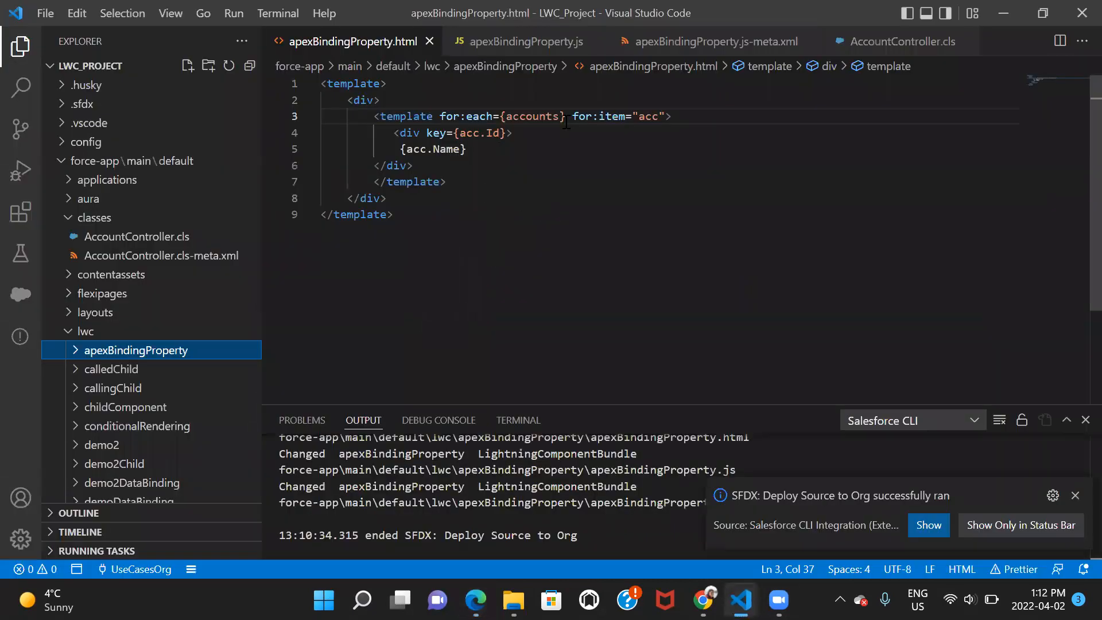
pyautogui.moveTo(1075, 99)
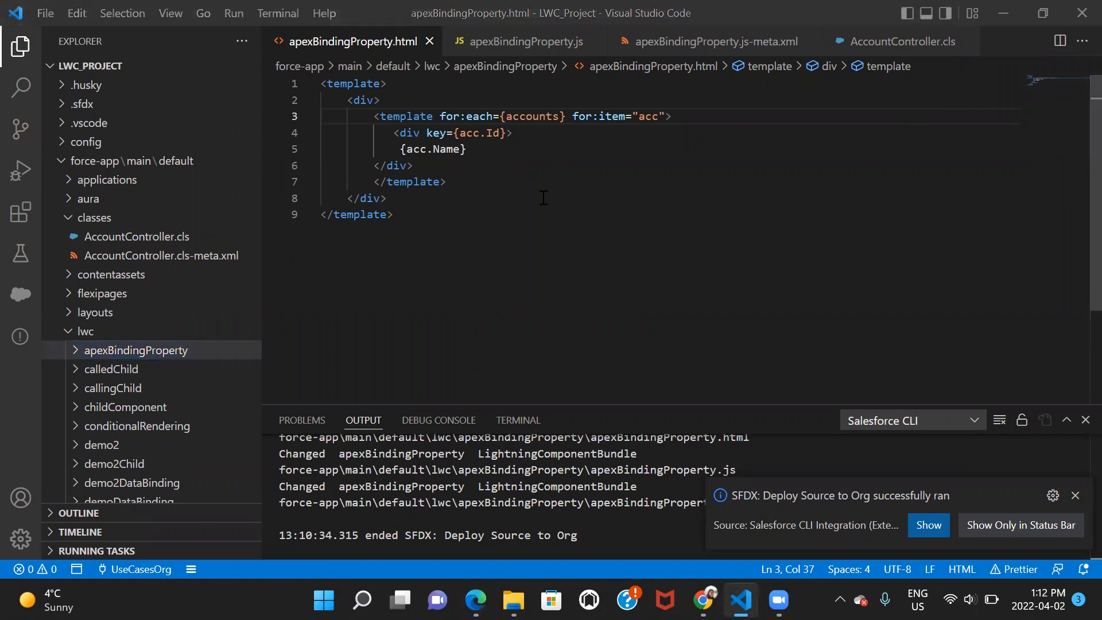
# Step: Change the template's for:each loop to iterate over accounts.data instead of accounts
pyautogui.doubleClick(531, 116)
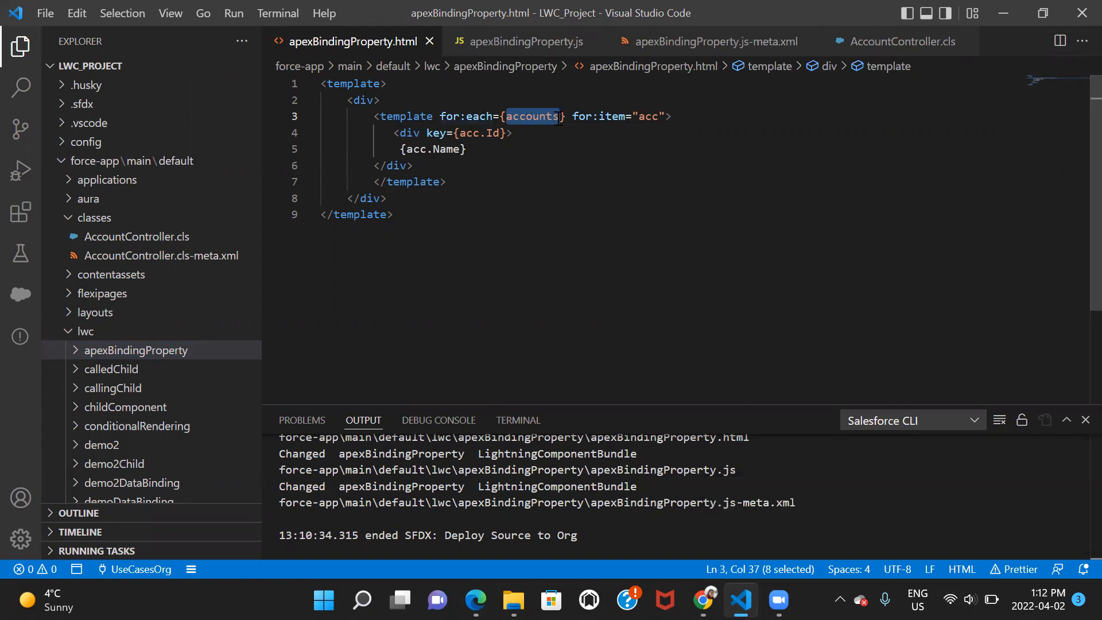
pyautogui.write('.')
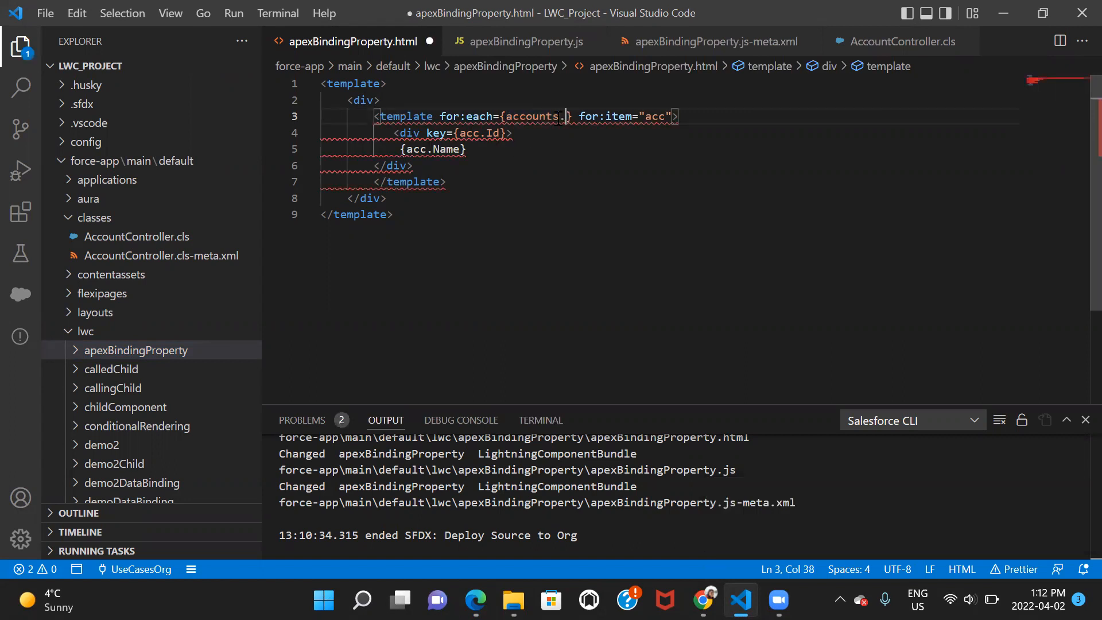
pyautogui.write('data')
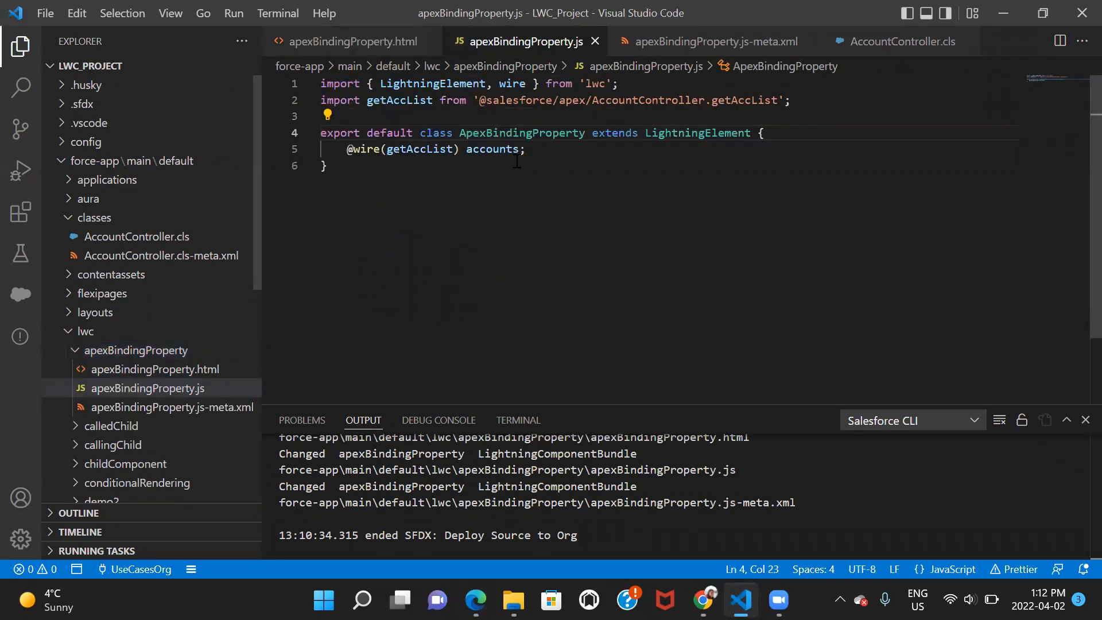
pyautogui.moveTo(398, 100)
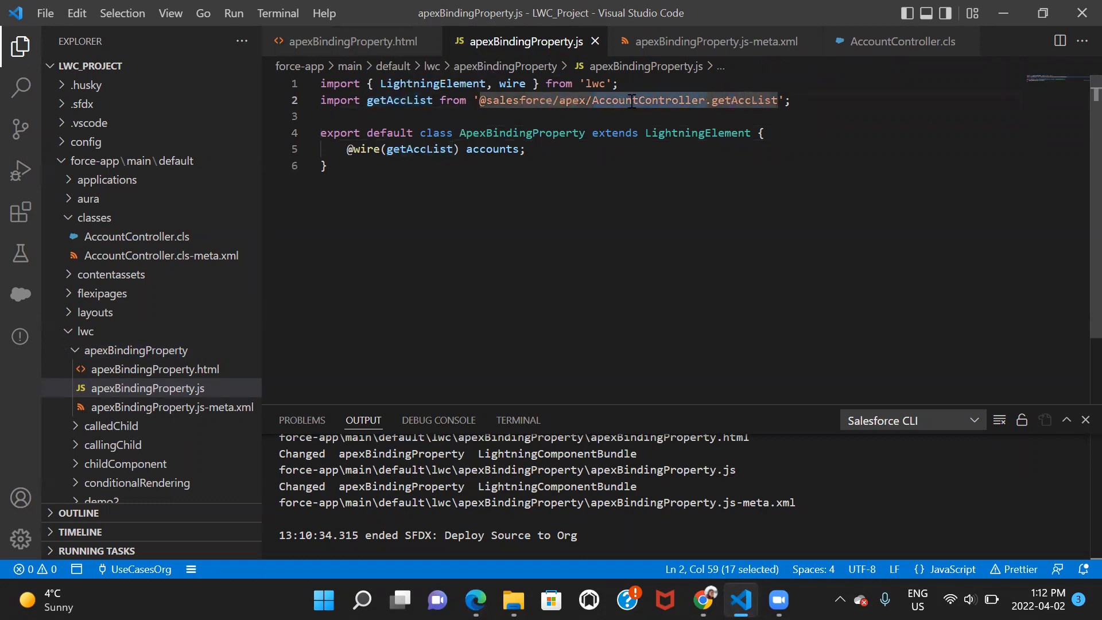
# Step: Review the AccountController Apex class's getAccList method and return to the component's JavaScript
pyautogui.click(903, 41)
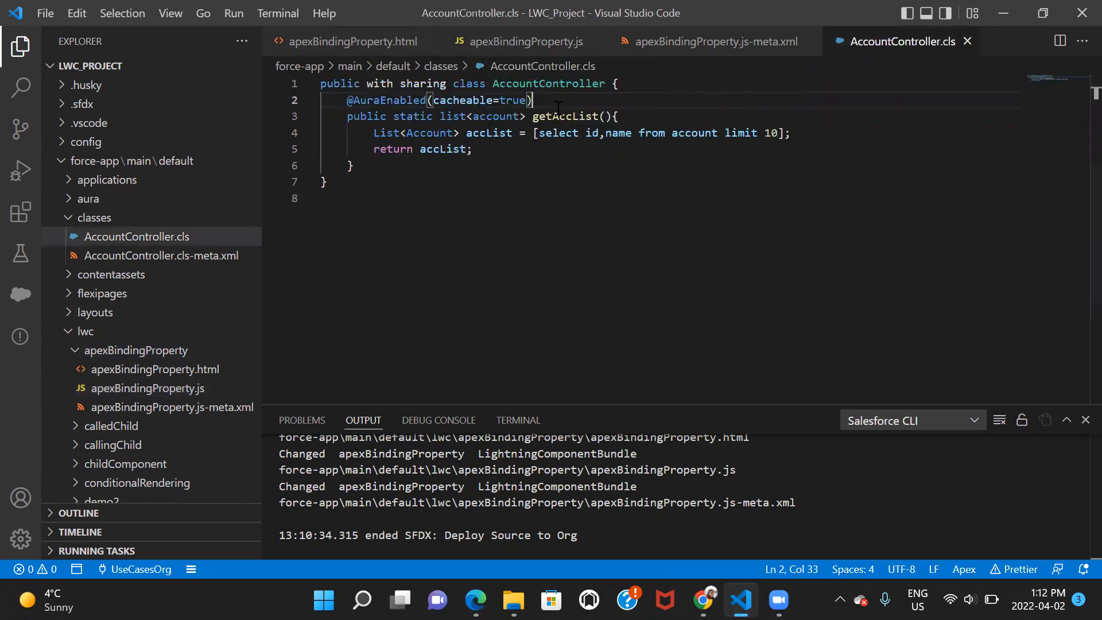
pyautogui.doubleClick(563, 116)
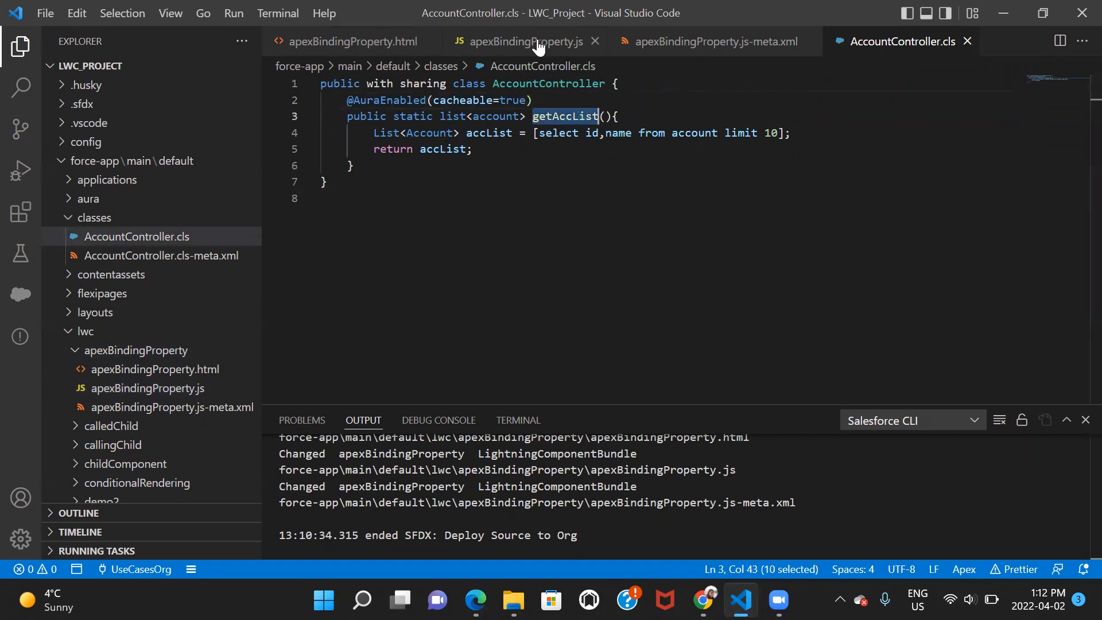
pyautogui.click(524, 42)
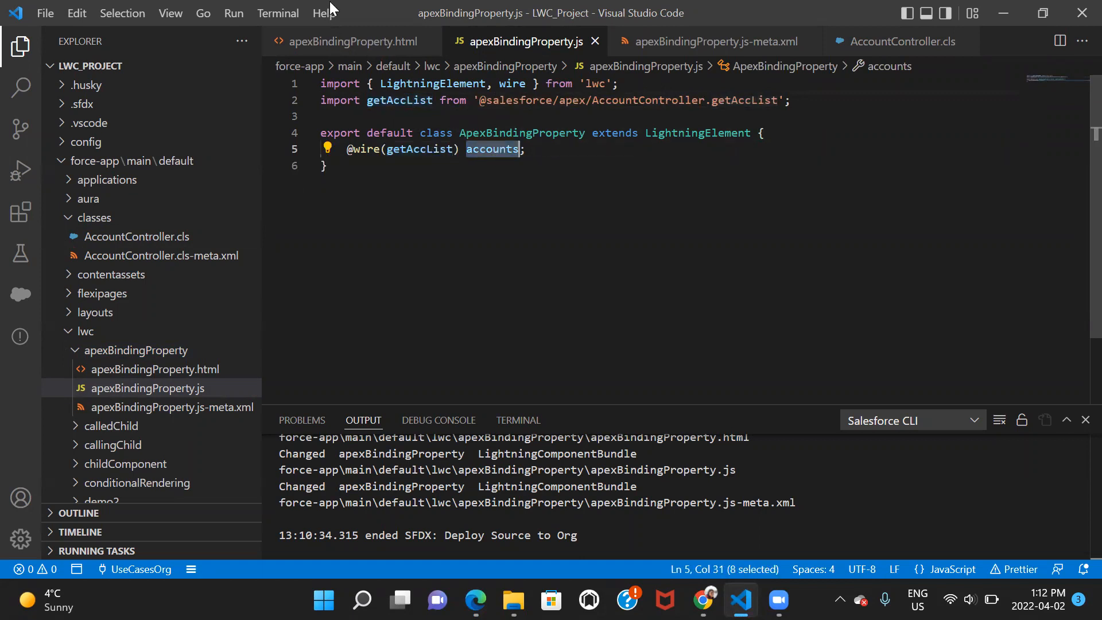
# Step: Compare the HTML template and JavaScript files, ending on the template looping over accounts.data
pyautogui.click(350, 41)
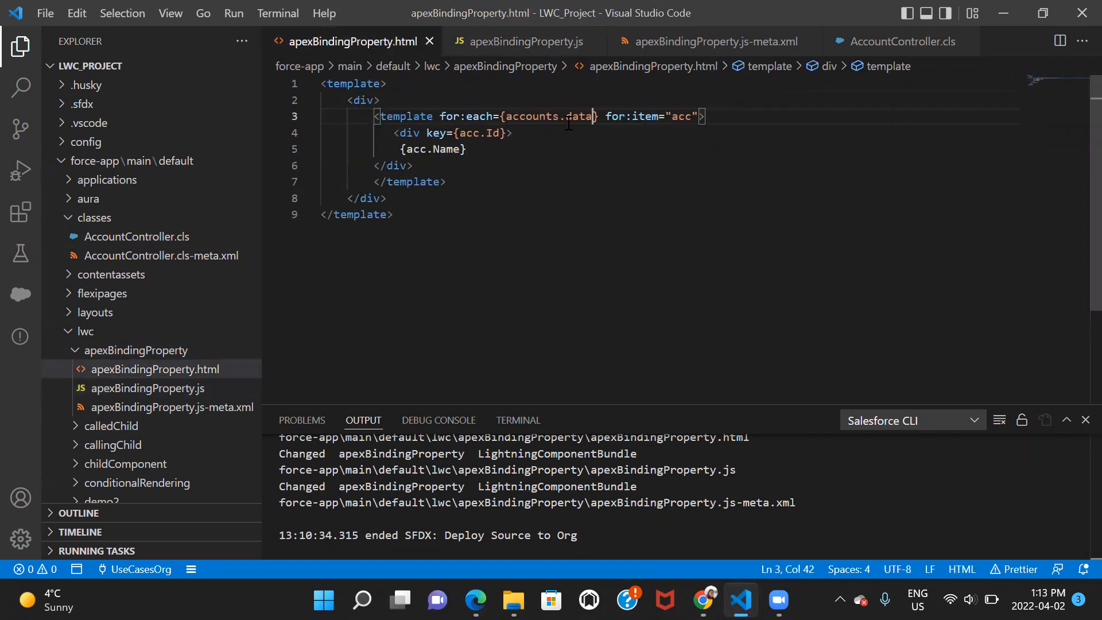
pyautogui.click(524, 41)
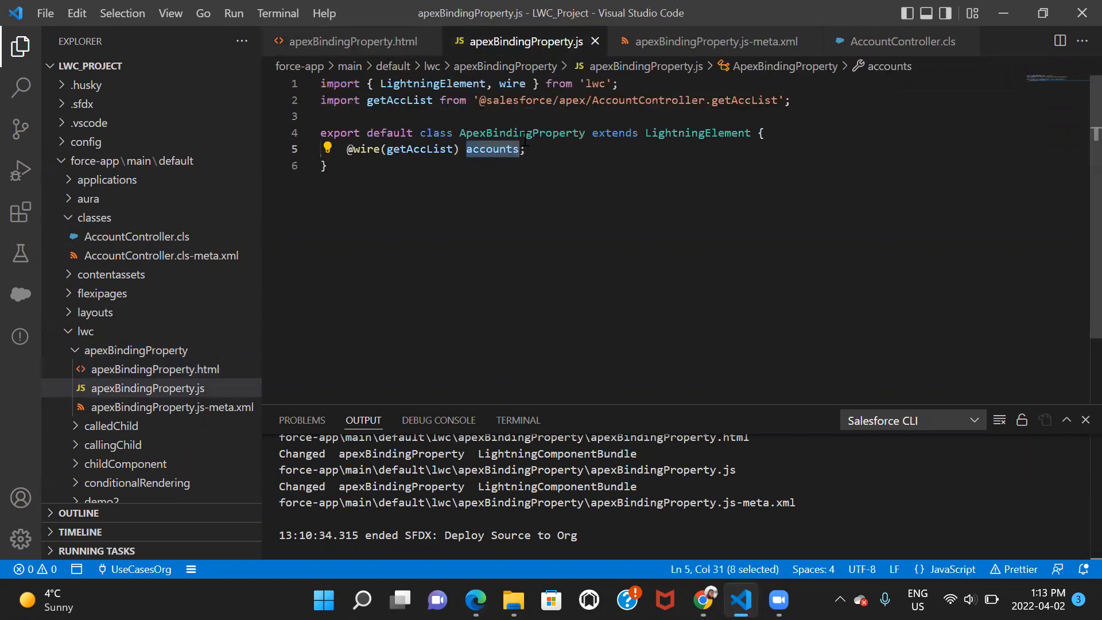
pyautogui.click(350, 41)
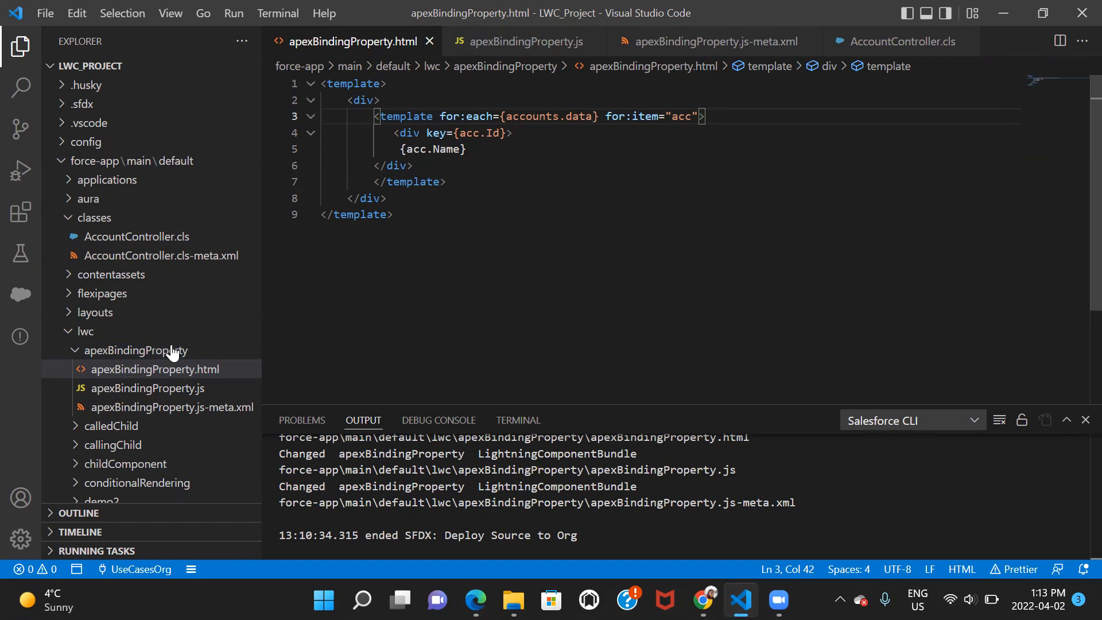
# Step: Deploy the apexBindingProperty component source to the org via SFDX
pyautogui.rightClick(133, 350)
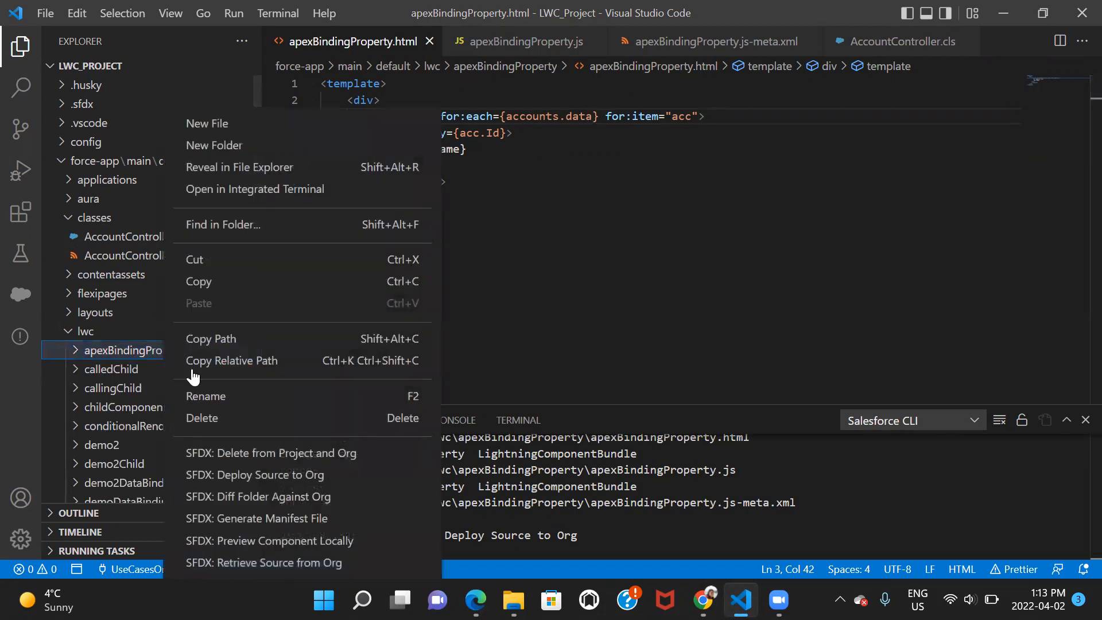
pyautogui.click(254, 473)
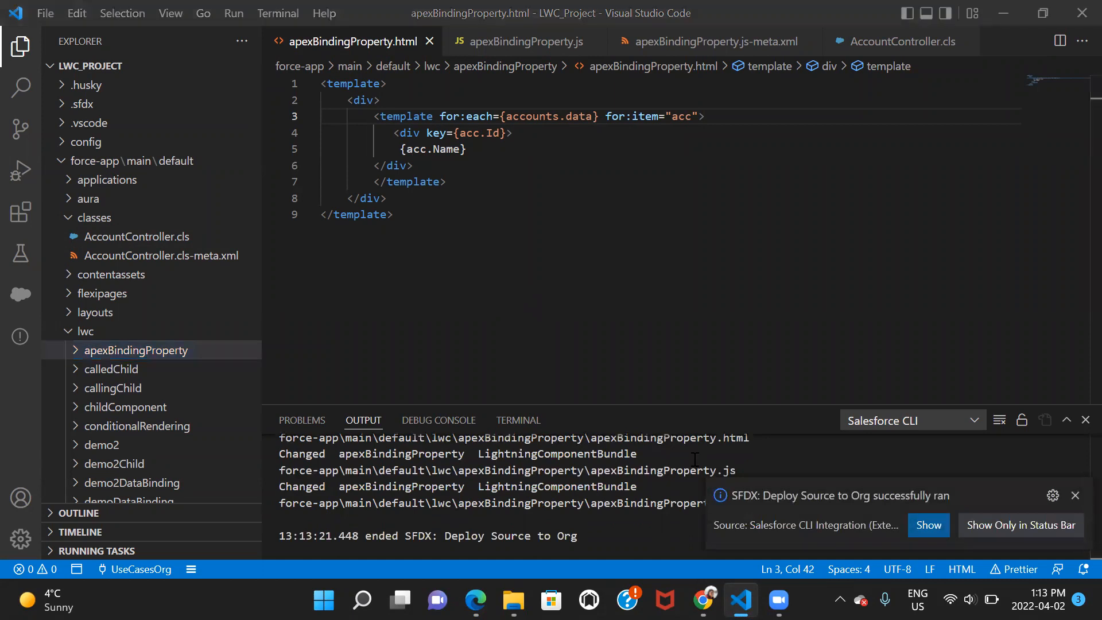
pyautogui.moveTo(576, 592)
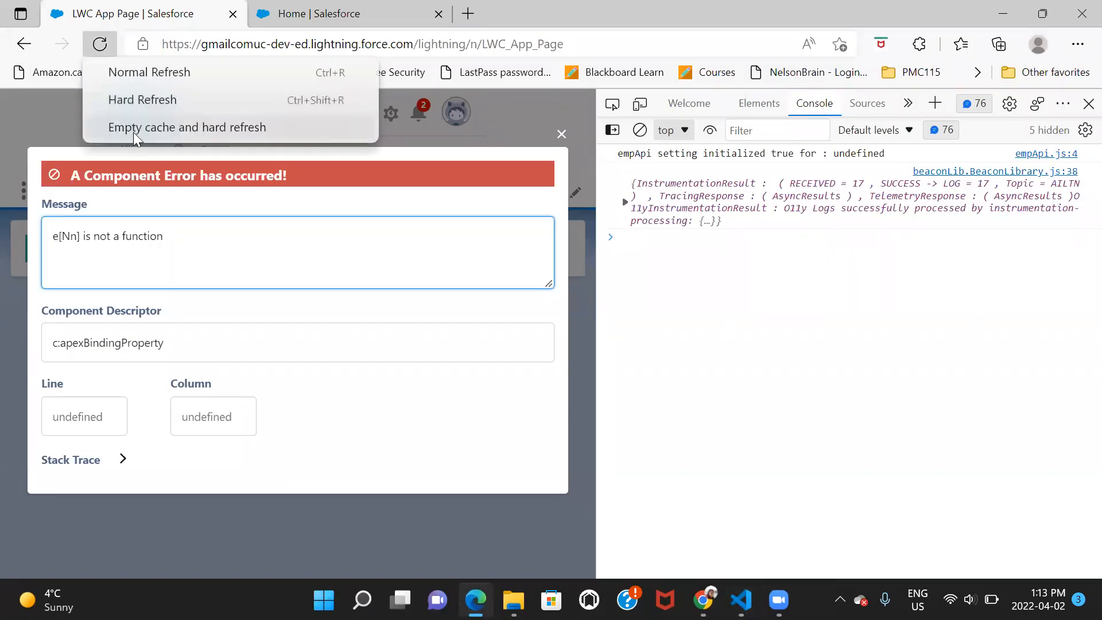
# Step: Reload the Lightning App Page with an empty-cache hard refresh
pyautogui.click(187, 128)
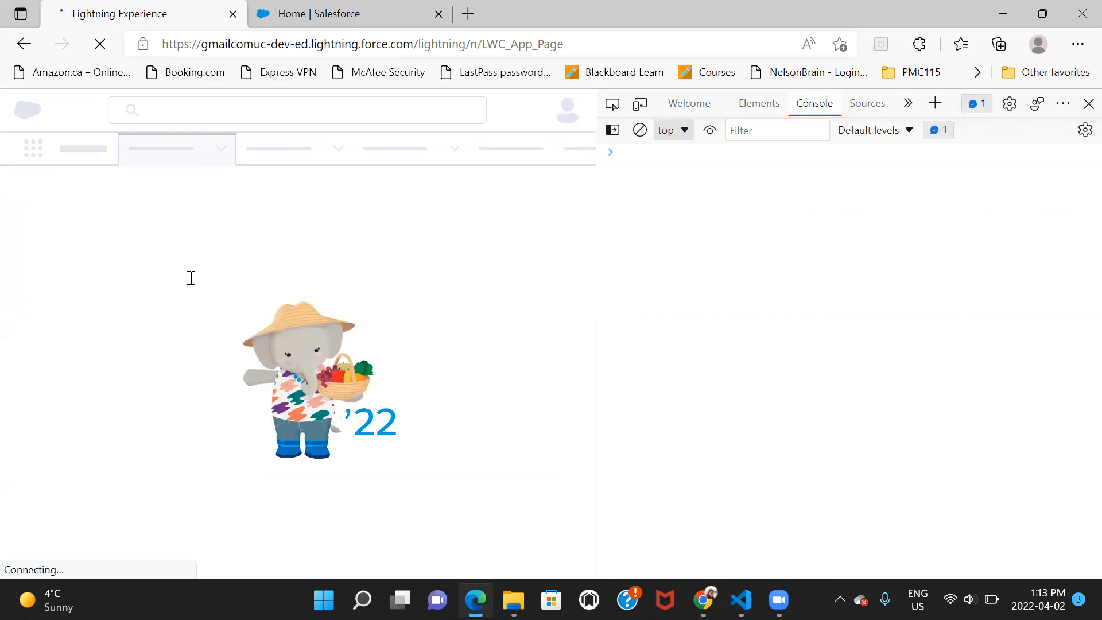